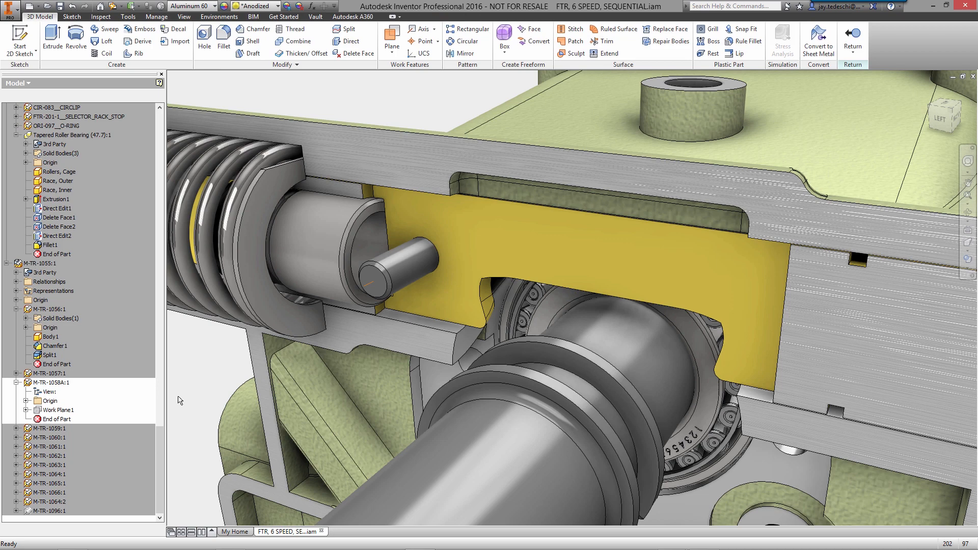
# Start a sketch with a circle centred on the pin and the first outline curves
pyautogui.click(20, 401)
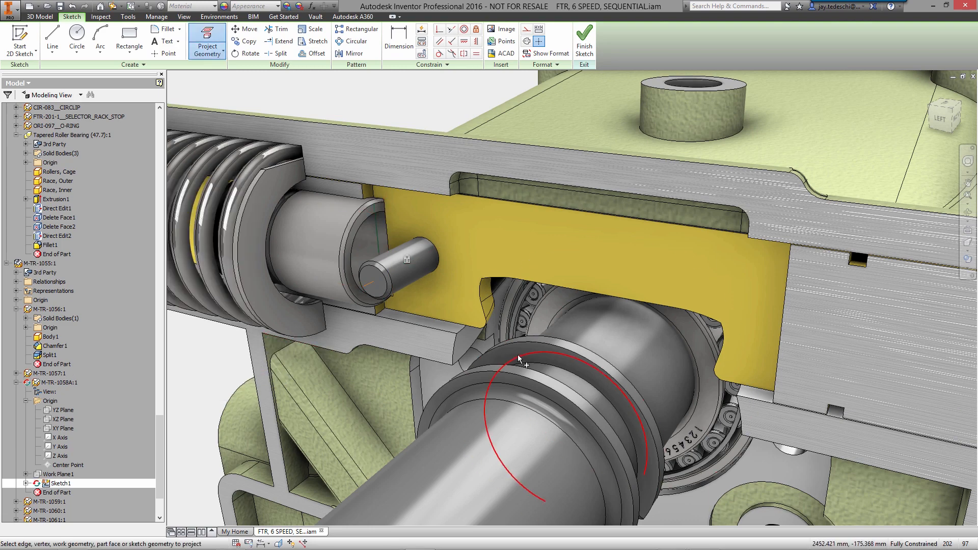
pyautogui.rightClick(521, 361)
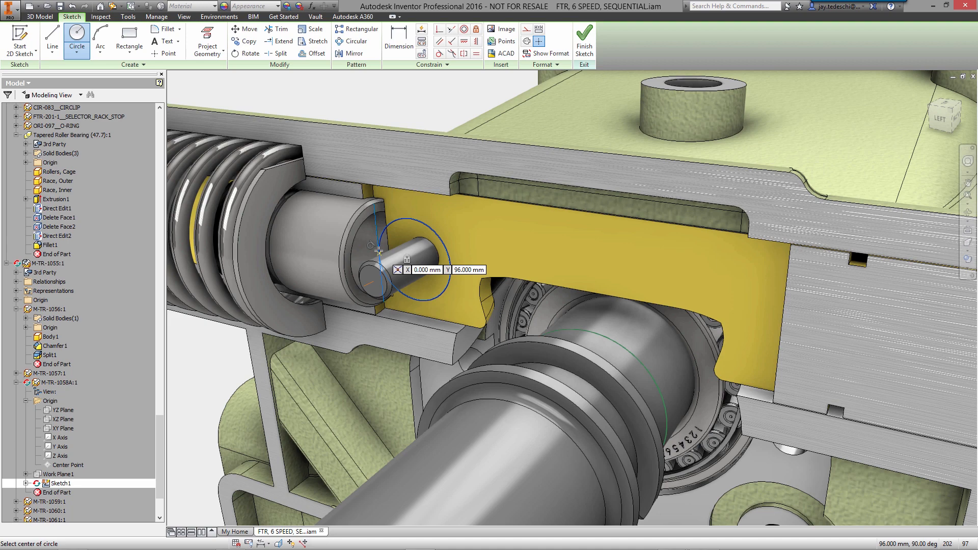
pyautogui.click(52, 41)
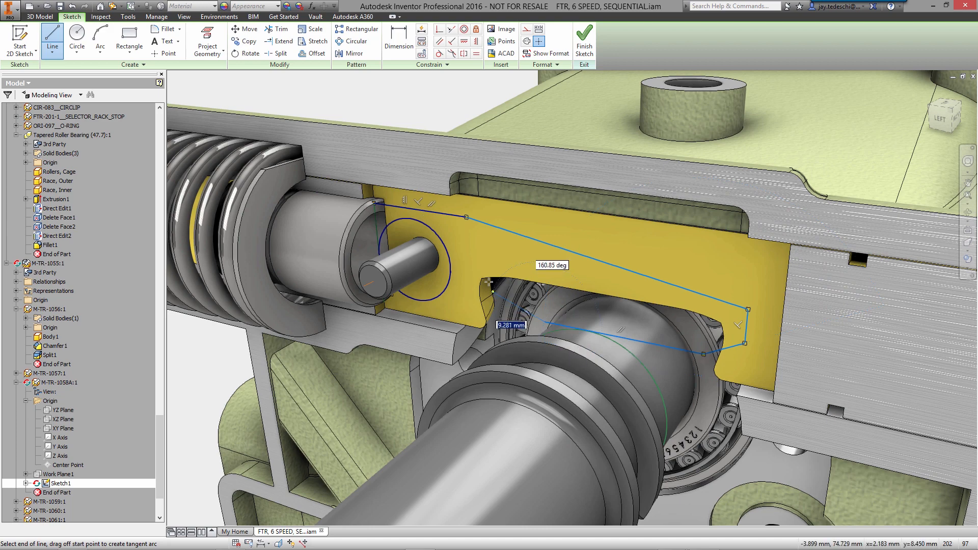
pyautogui.moveTo(491, 289); pyautogui.dragTo(459, 291)
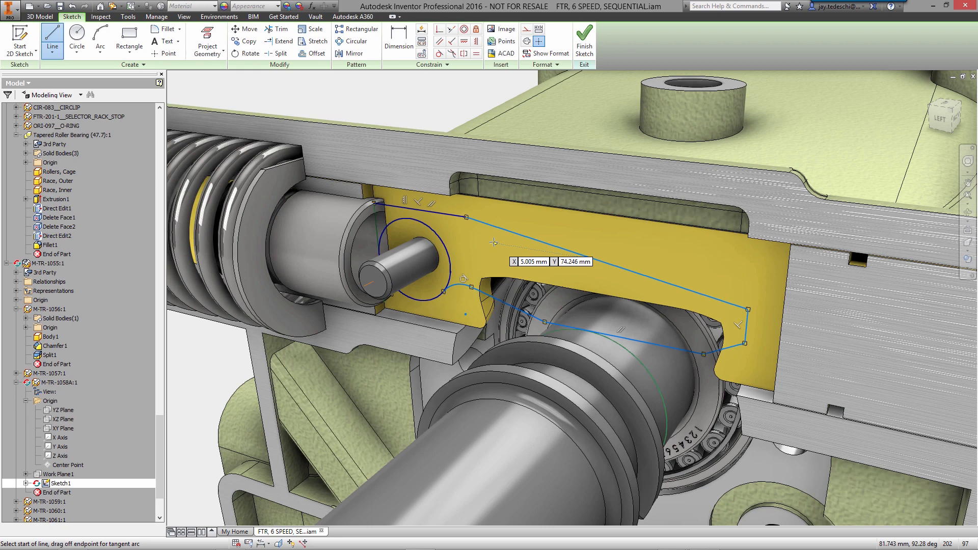
# End the outline, make a curve tangent to the lower line, and dimension the profile
pyautogui.rightClick(492, 255)
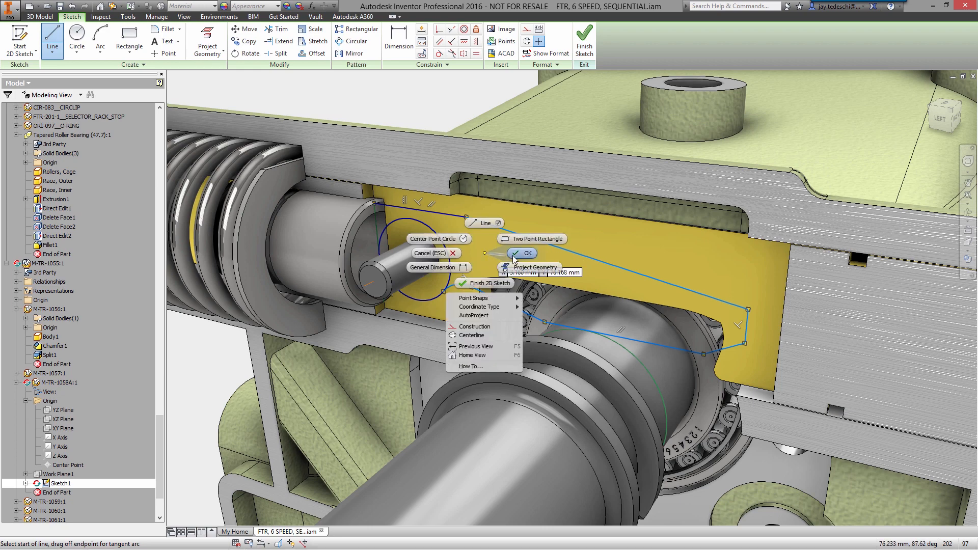
pyautogui.click(528, 253)
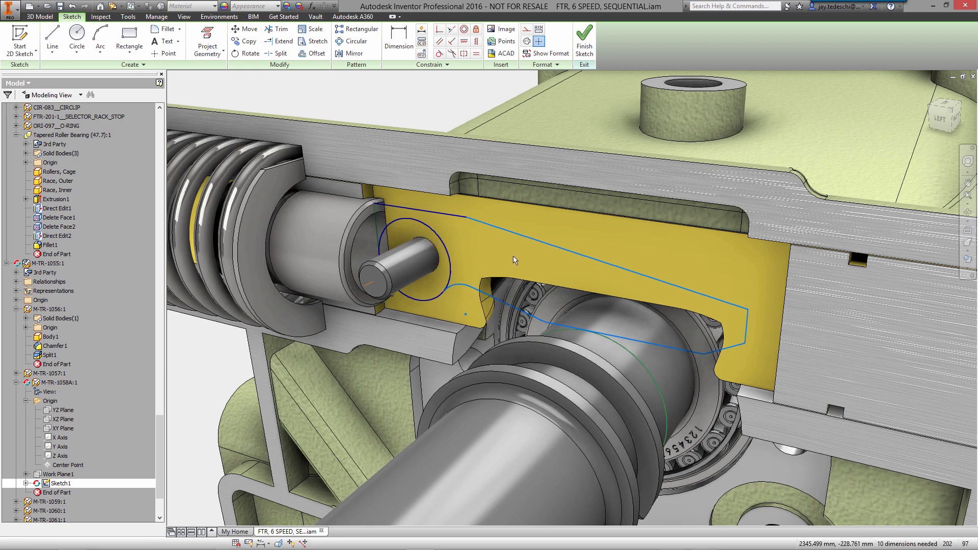
pyautogui.rightClick(514, 259)
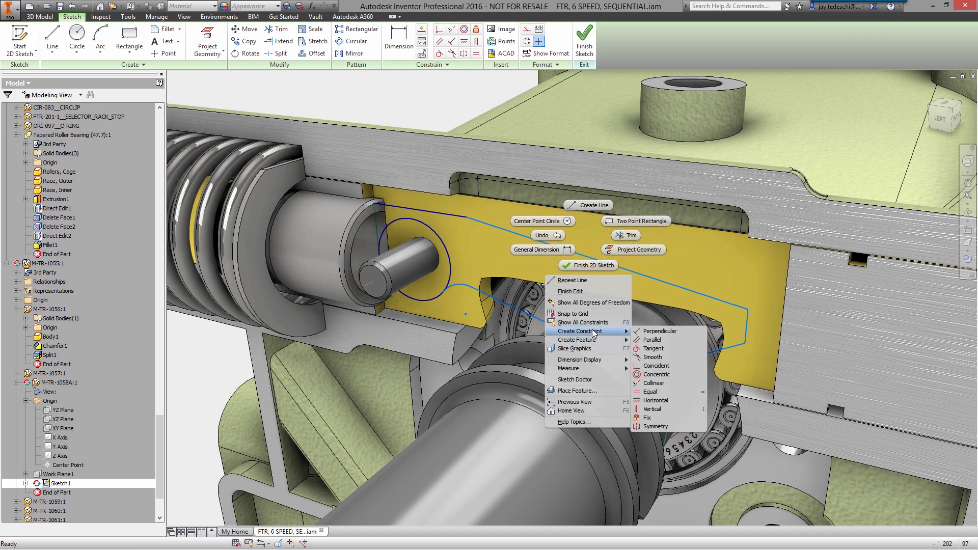
pyautogui.moveTo(660, 331)
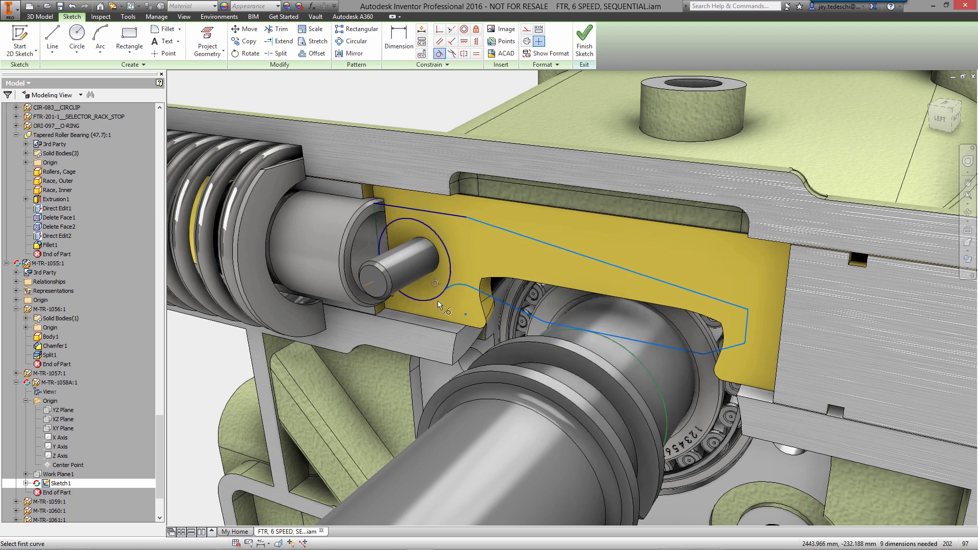
pyautogui.click(651, 348)
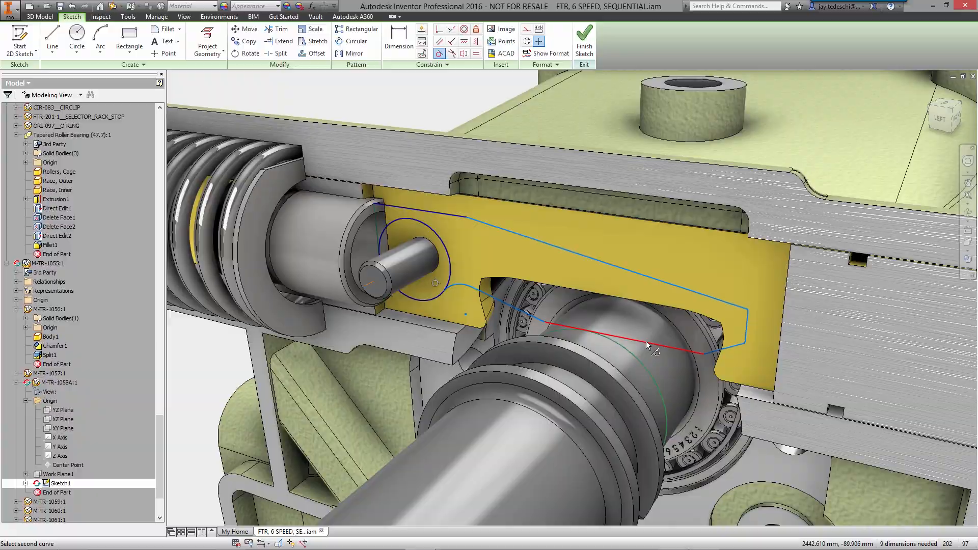
pyautogui.click(398, 41)
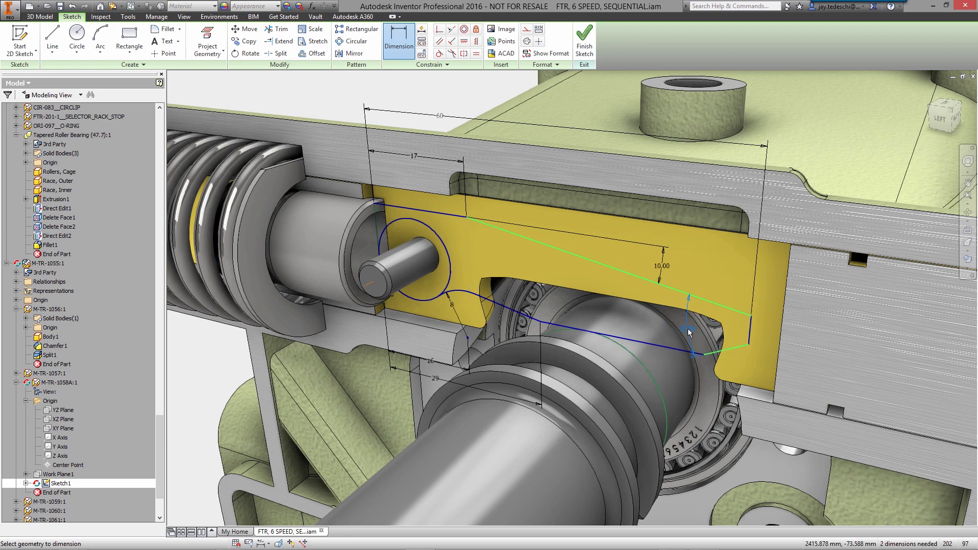
pyautogui.click(690, 334)
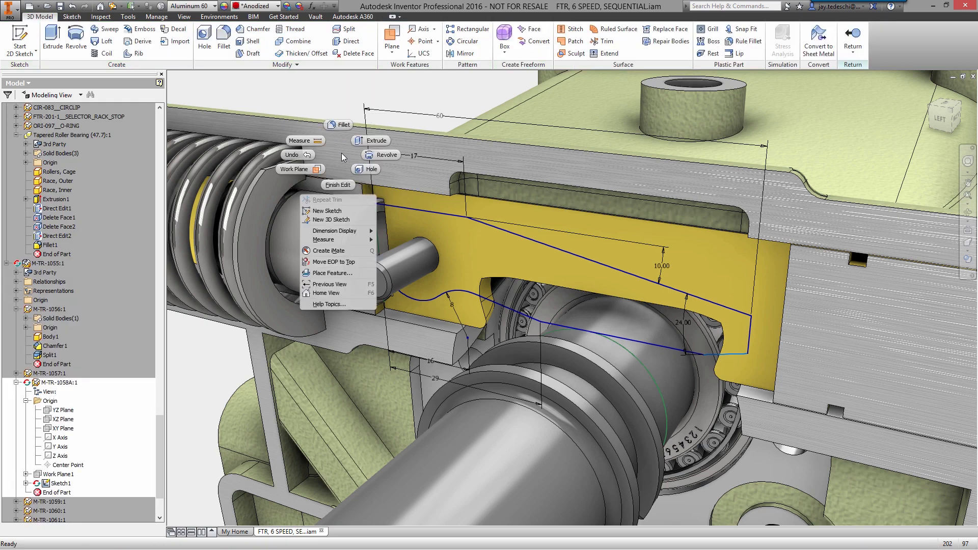
# Extrude the lever profile a distance of 5 and fillet the notch edges
pyautogui.click(375, 139)
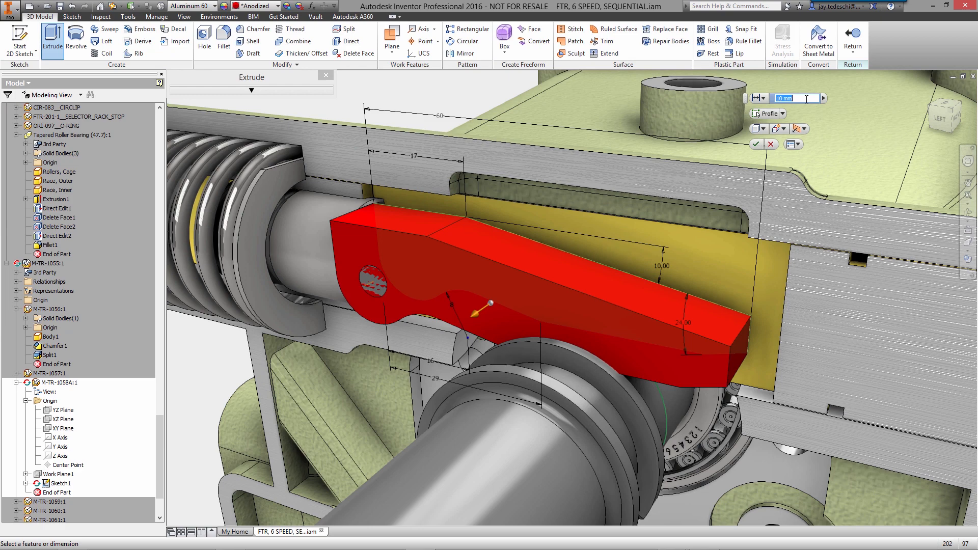
pyautogui.write('5')
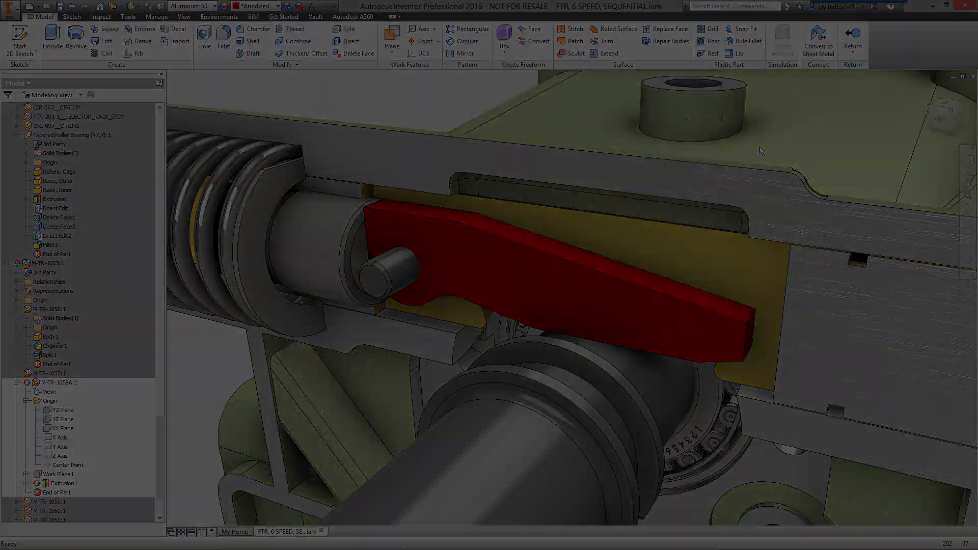
pyautogui.click(223, 35)
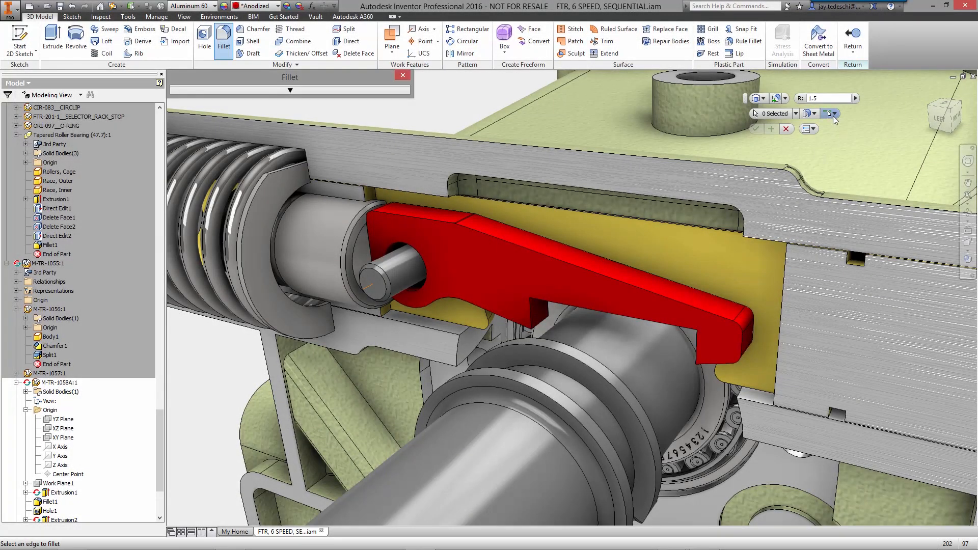
pyautogui.click(698, 324)
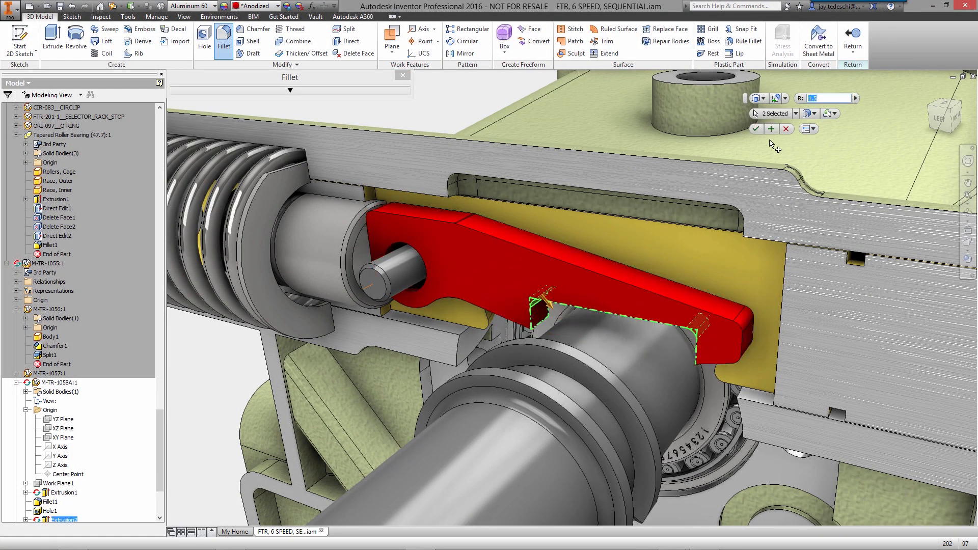
pyautogui.click(757, 129)
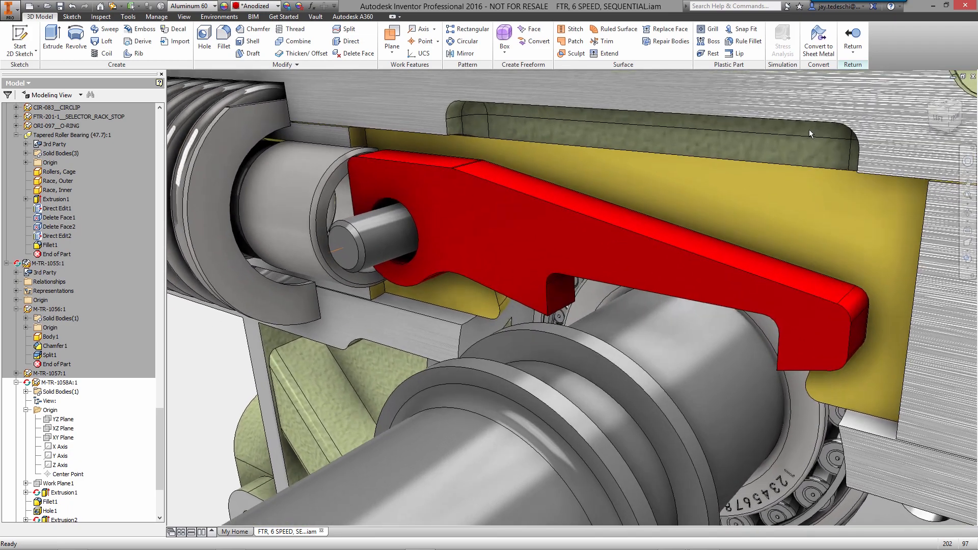
pyautogui.click(348, 42)
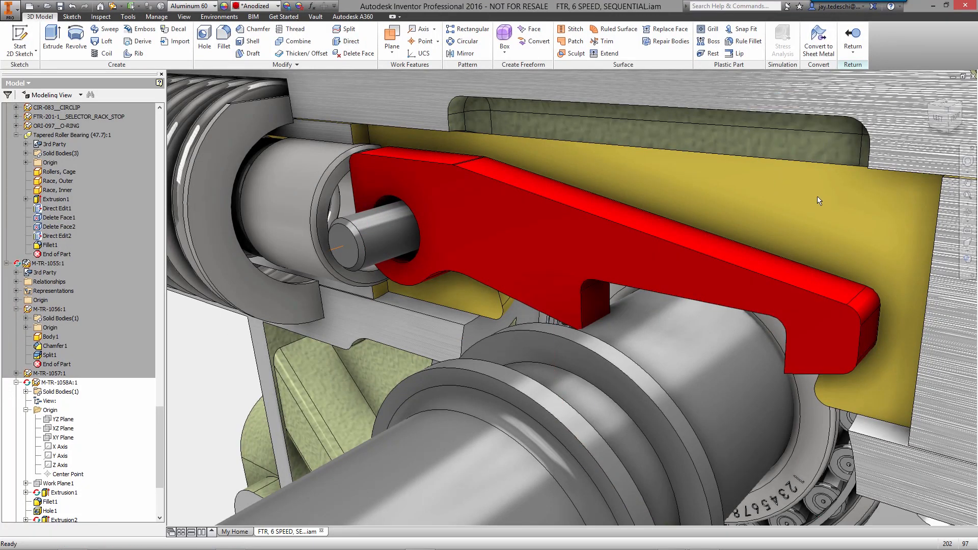
pyautogui.click(224, 42)
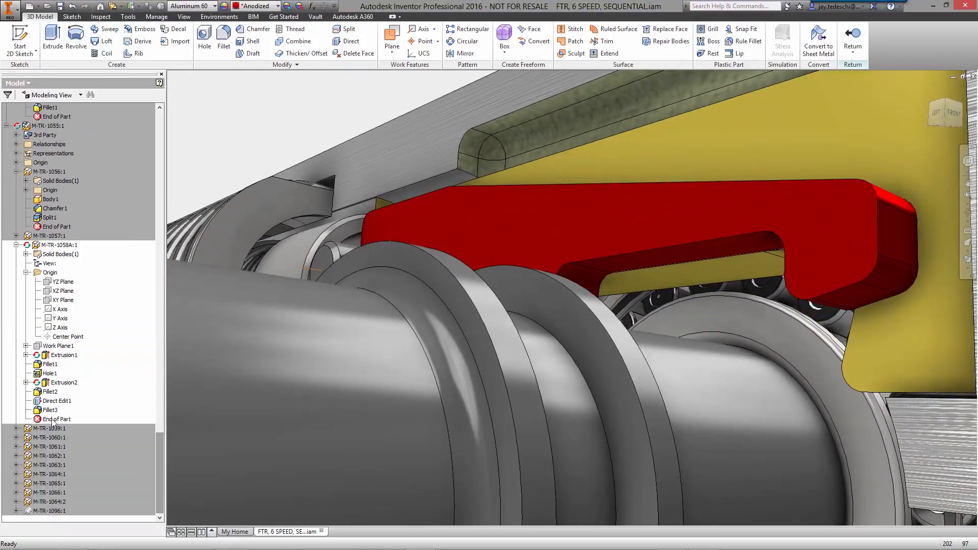
# Edit Extrusion2's sketch with Relax Mode enabled, add a dimension, and finish the sketch
pyautogui.rightClick(56, 382)
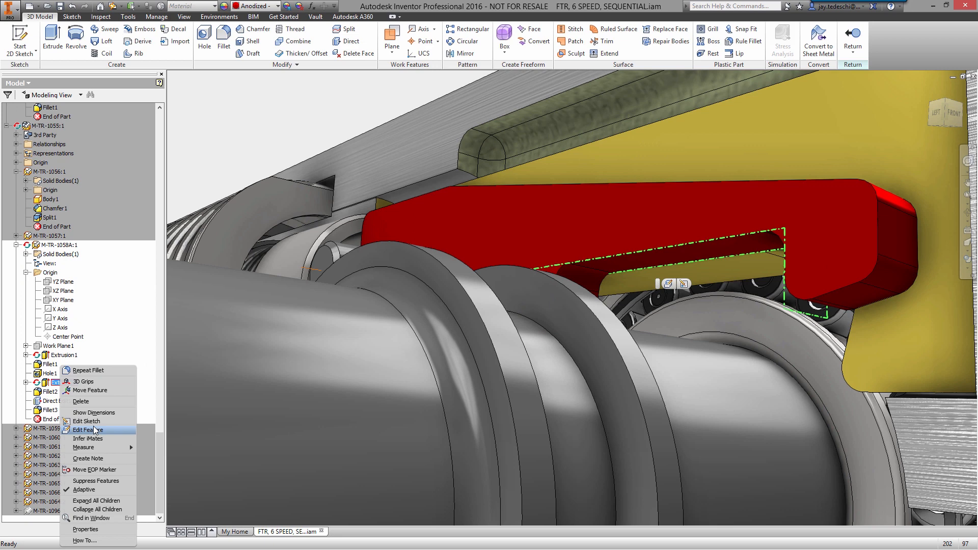
pyautogui.click(86, 421)
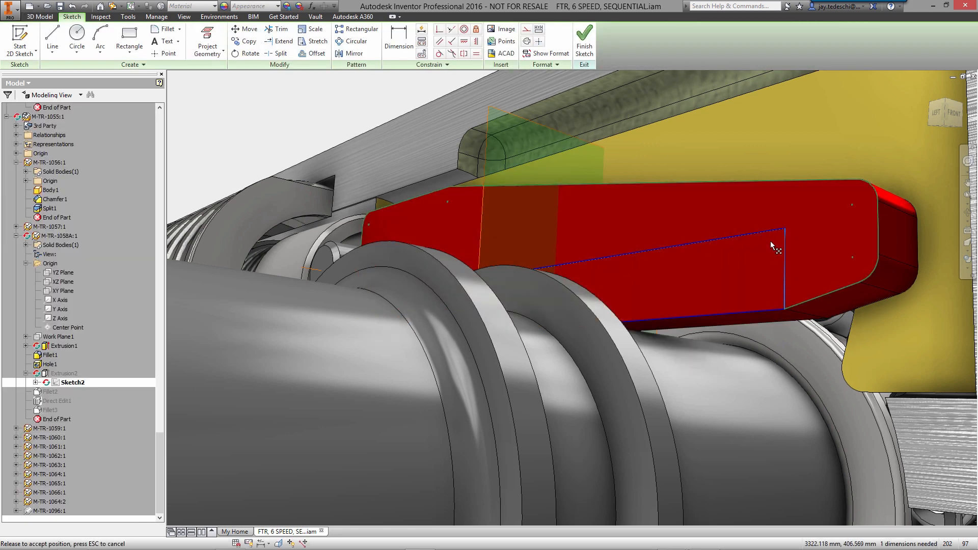
pyautogui.click(448, 65)
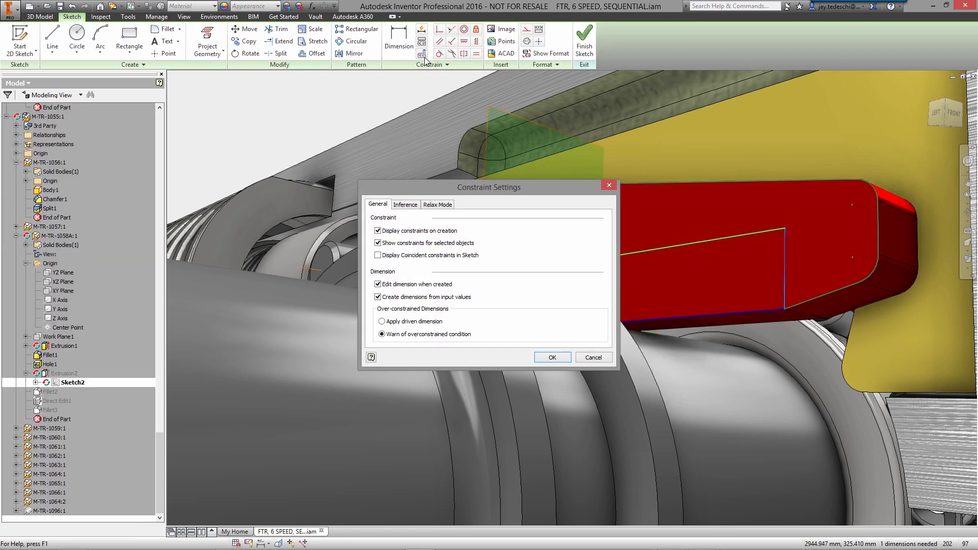
pyautogui.click(438, 204)
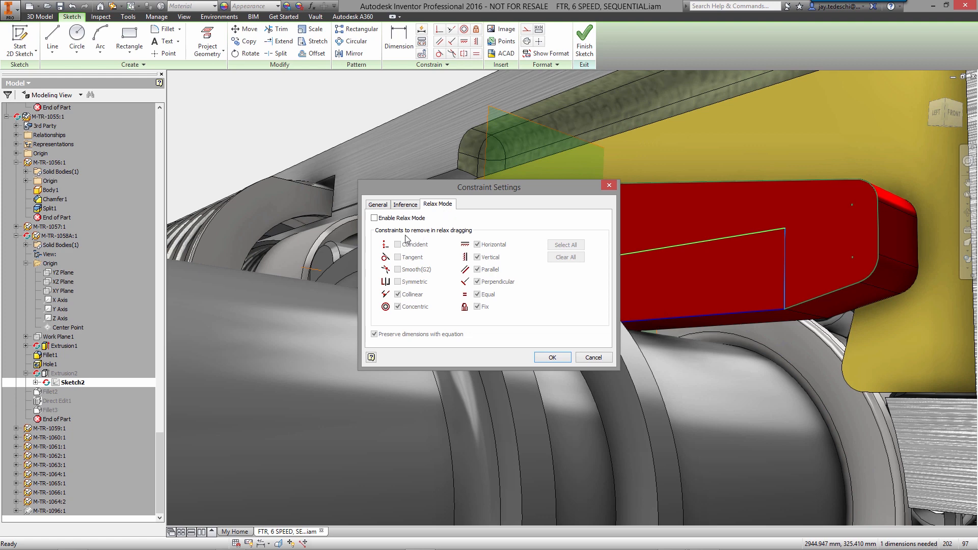
pyautogui.click(375, 217)
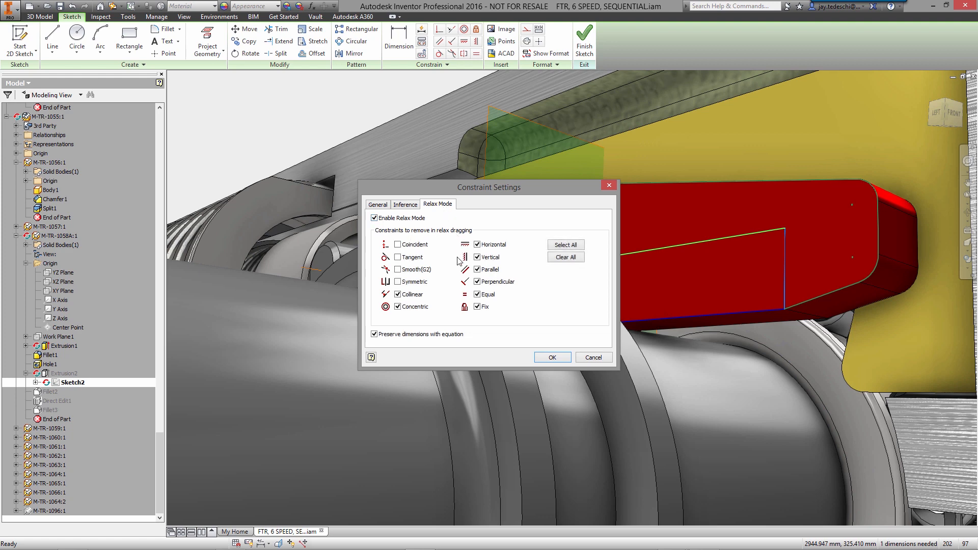
pyautogui.click(398, 294)
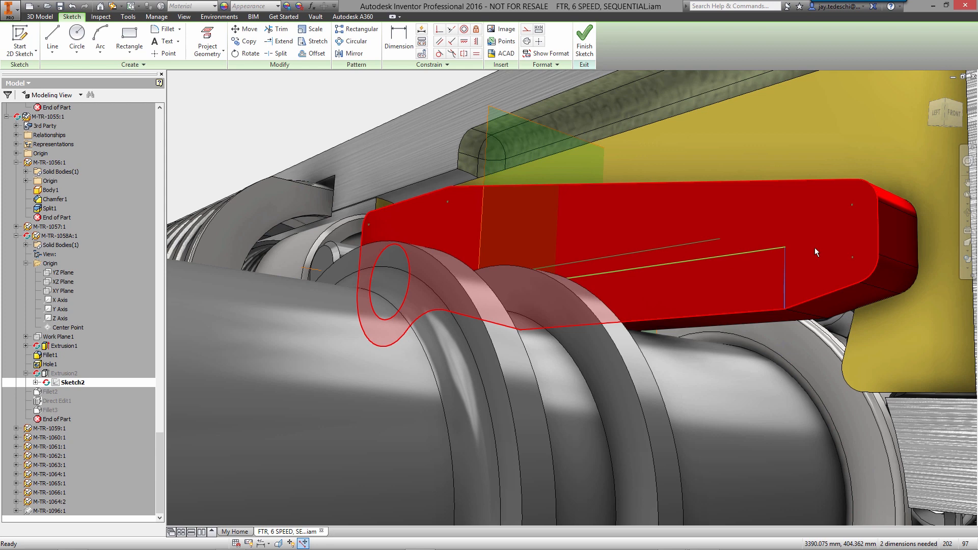
pyautogui.click(398, 34)
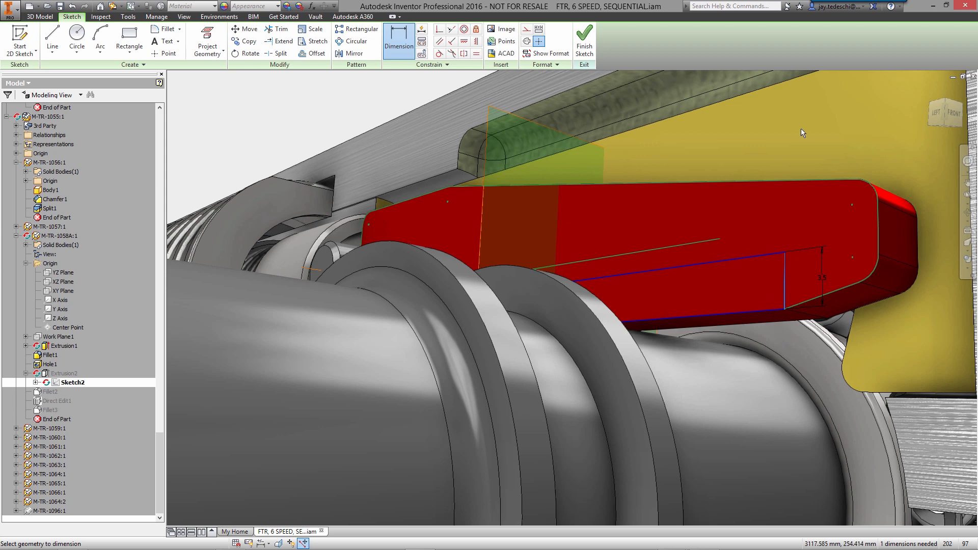
pyautogui.click(583, 41)
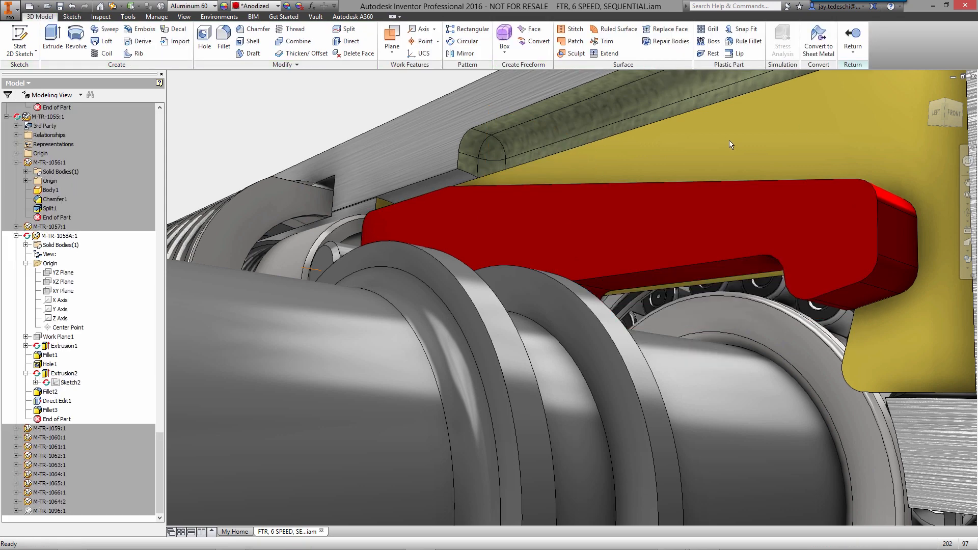
# Return to the gearbox assembly, re-edit the red lever in place, then return again
pyautogui.click(853, 46)
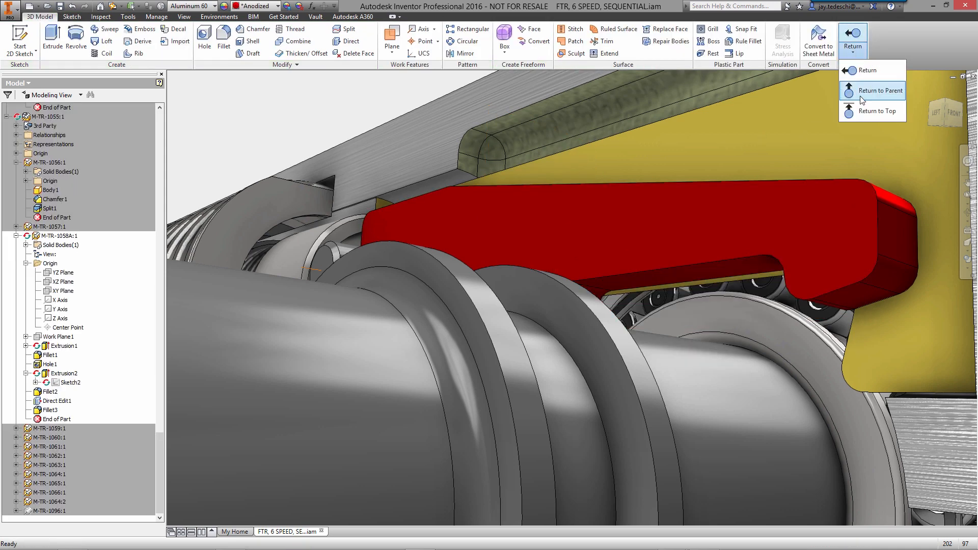
pyautogui.click(878, 91)
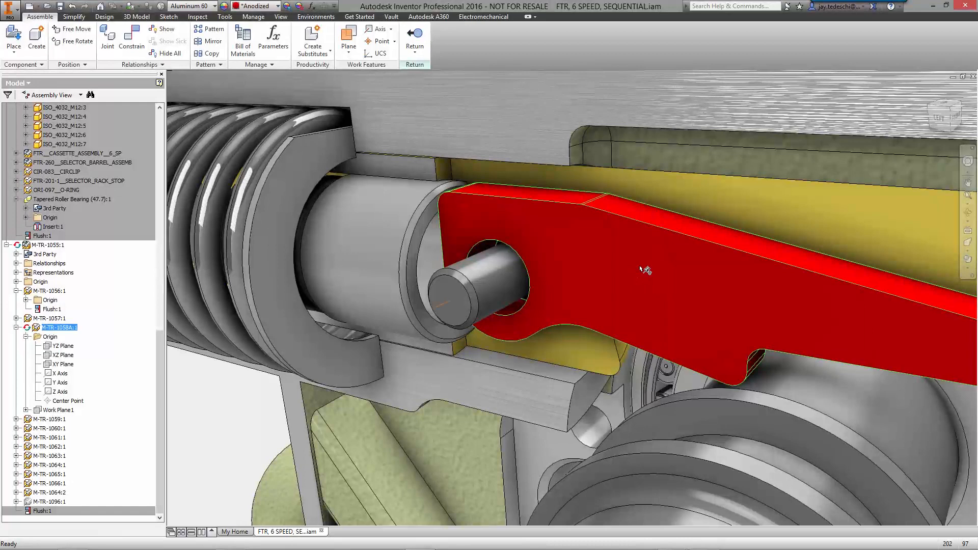
pyautogui.doubleClick(57, 327)
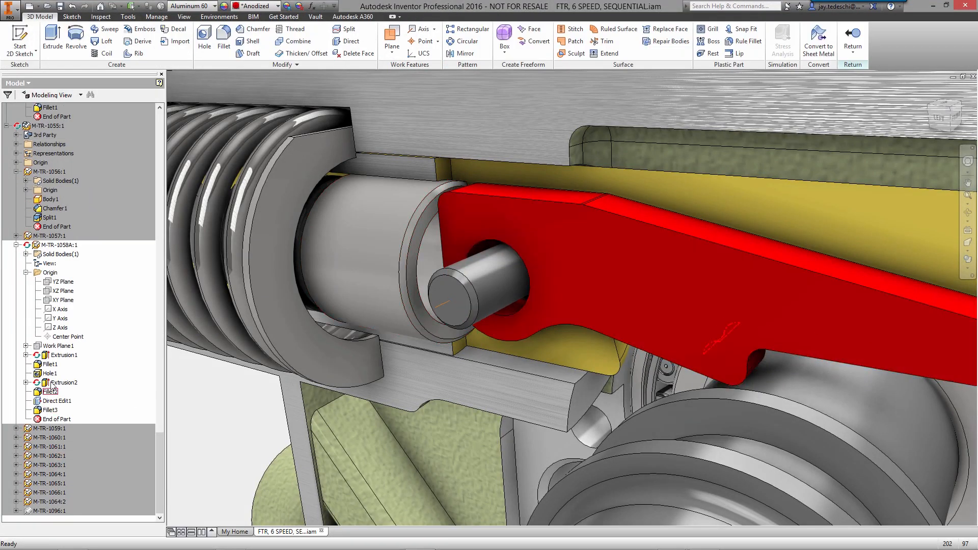
pyautogui.rightClick(49, 373)
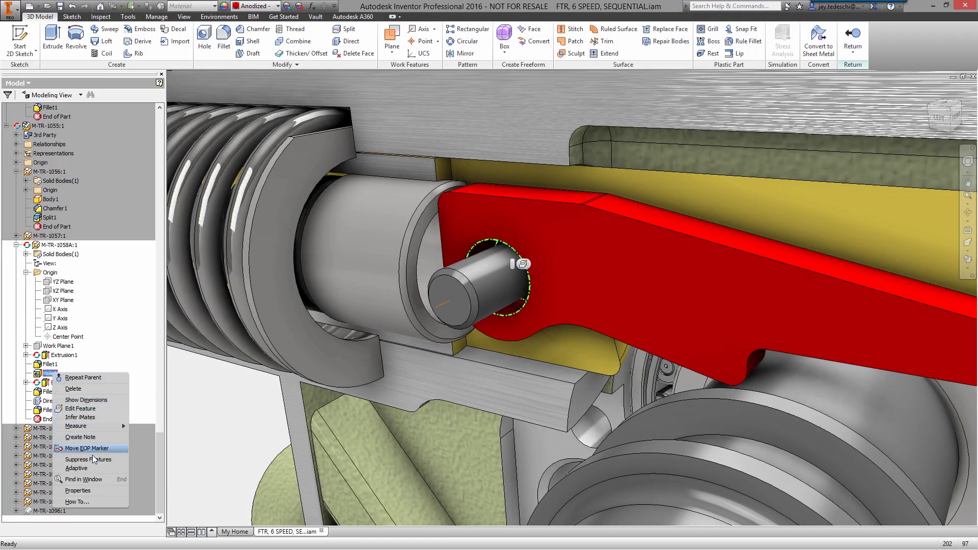
pyautogui.click(88, 448)
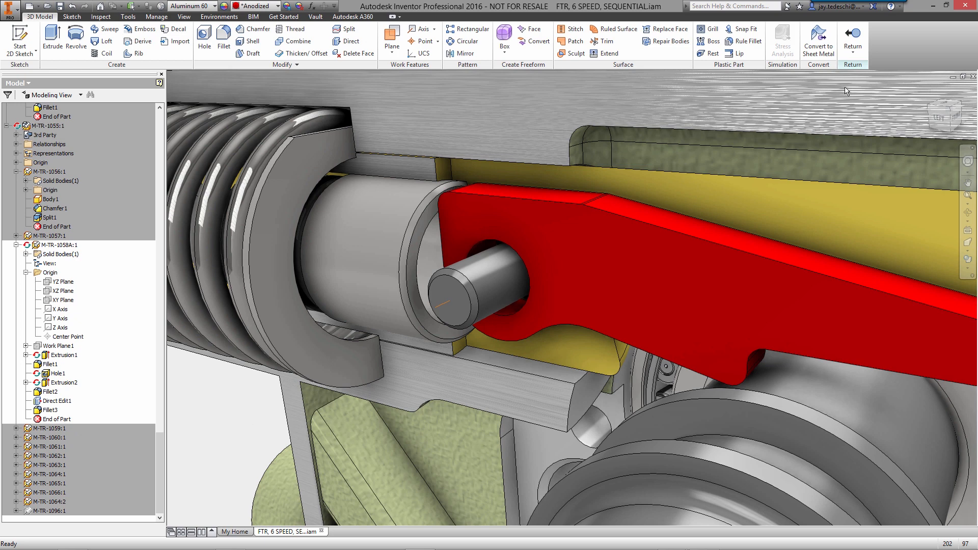
pyautogui.click(39, 17)
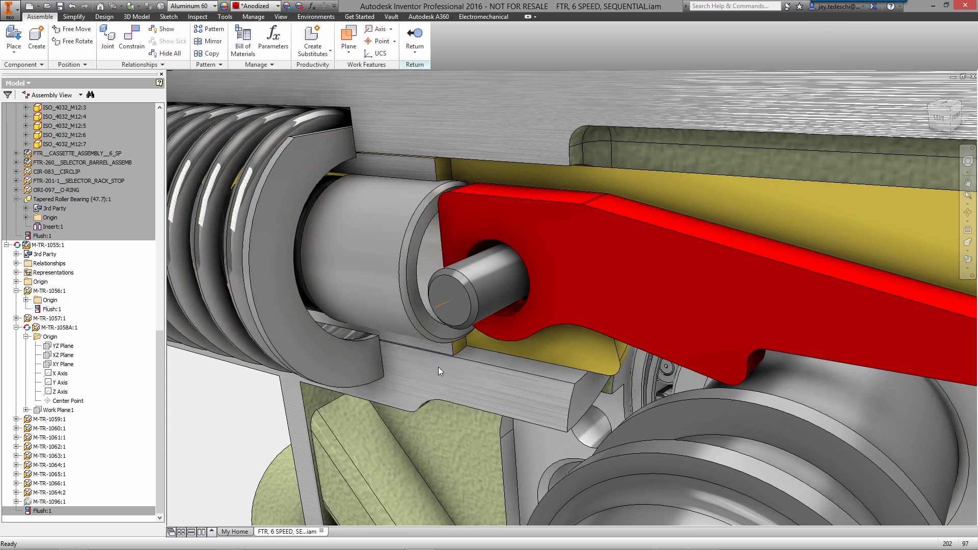
# Constrain the lever's cylindrical hole face to the pin with a .05 offset
pyautogui.click(131, 41)
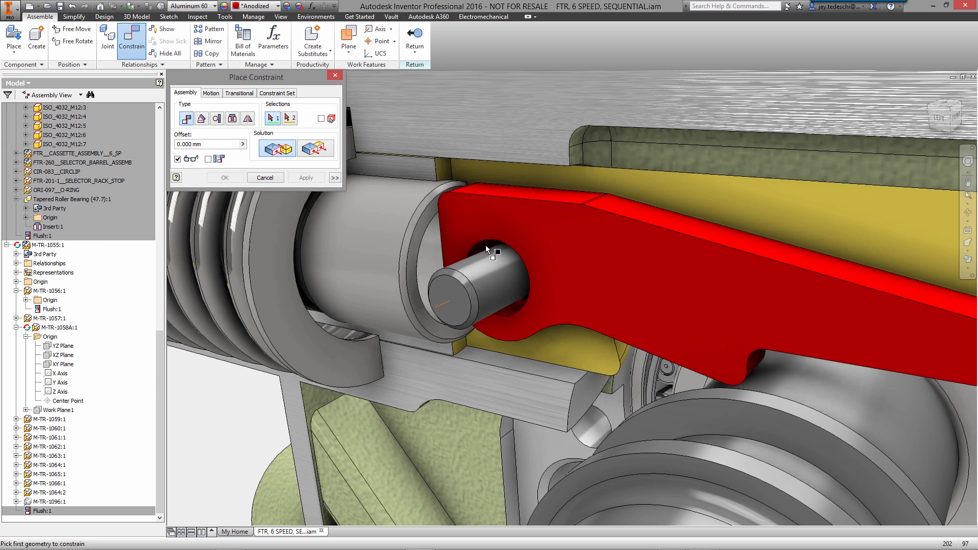
pyautogui.click(493, 252)
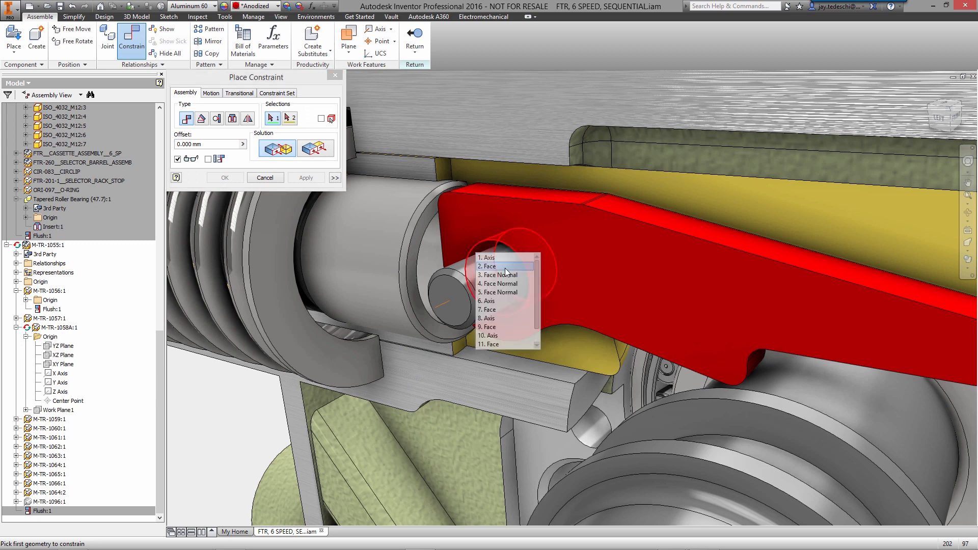
pyautogui.click(489, 267)
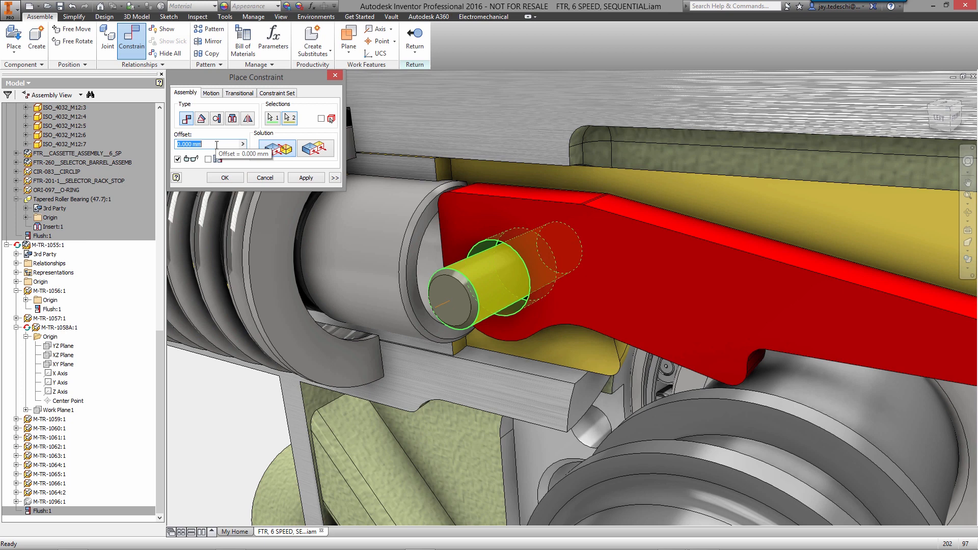
pyautogui.write('.05')
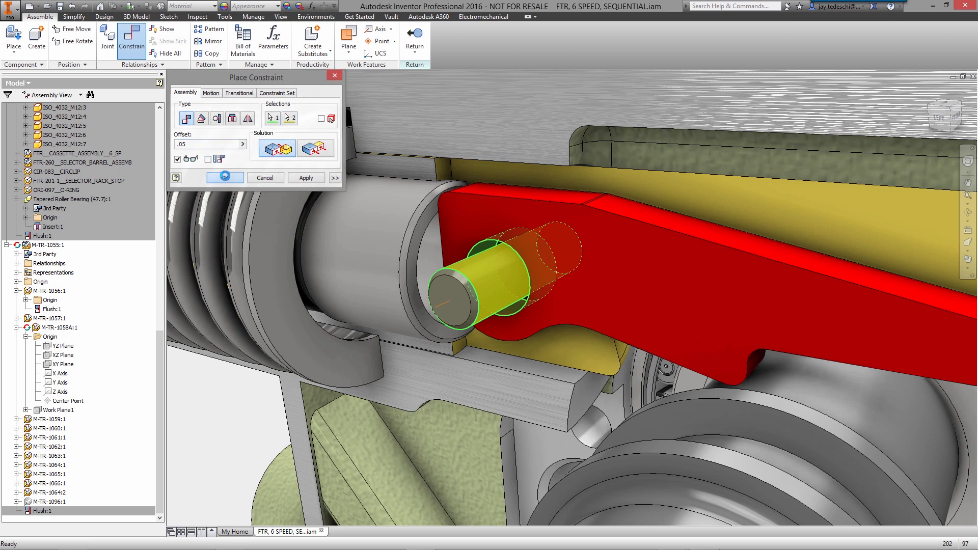